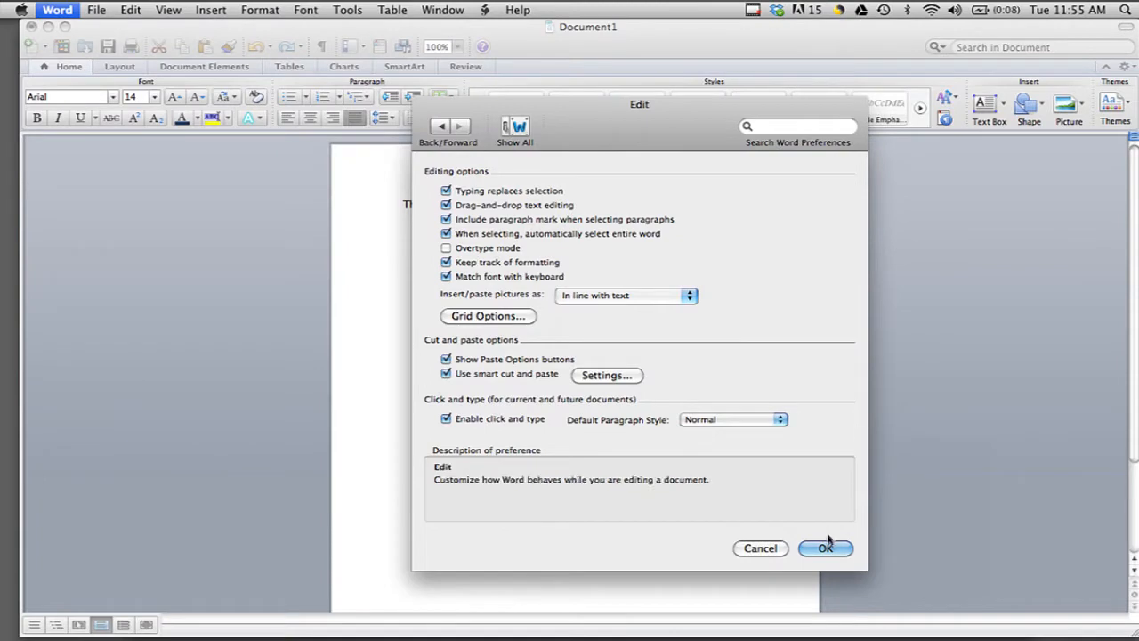
Confirm the Edit preferences with OK and return to the Preferences overview
left_click(826, 548)
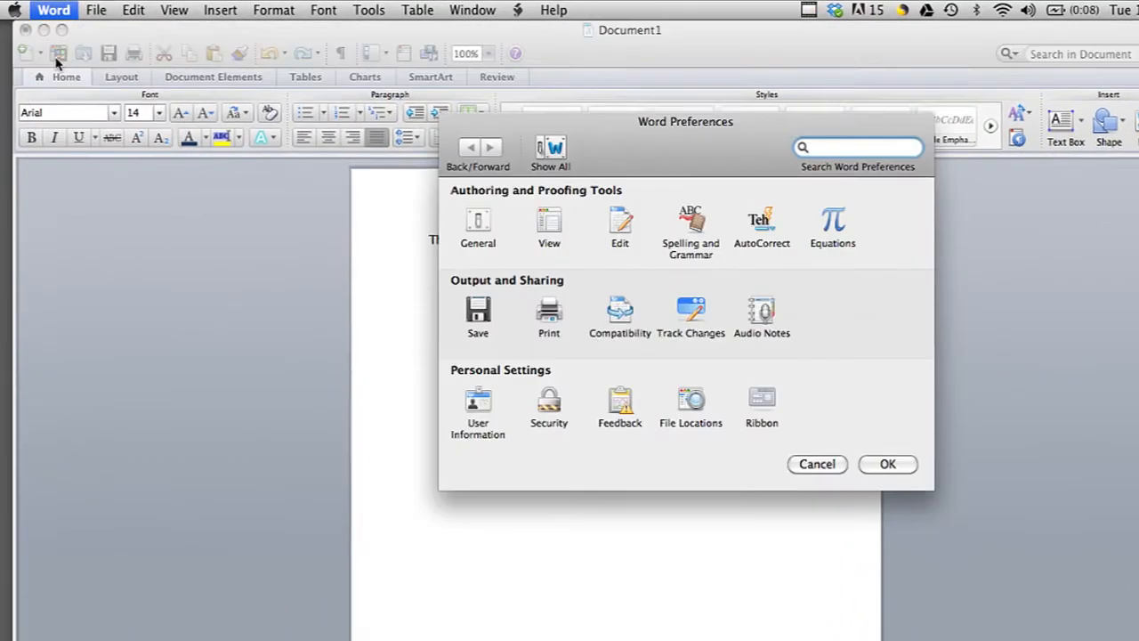
Turn on Overtype mode in Edit preferences and type 'INSERT' over the sentence
left_click(619, 223)
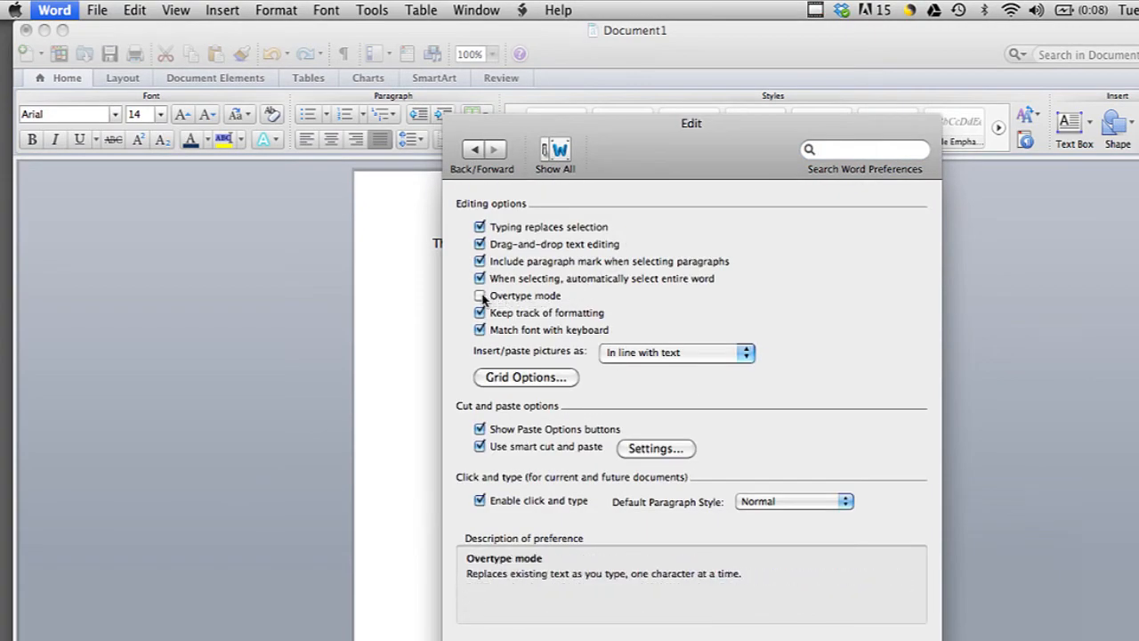
left_click(481, 295)
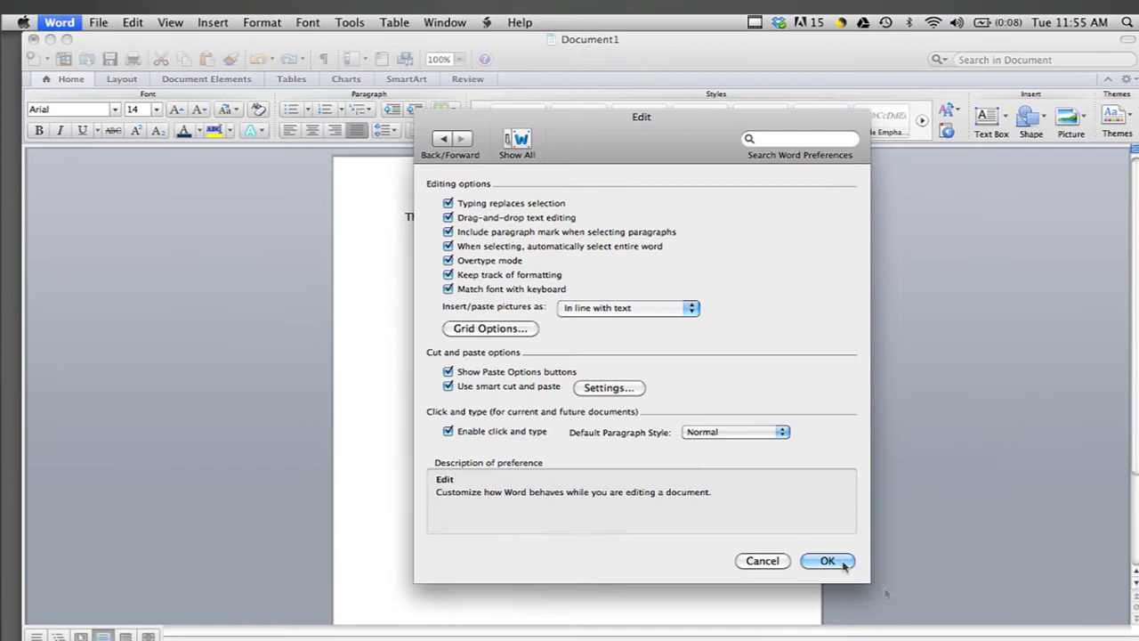
left_click(829, 560)
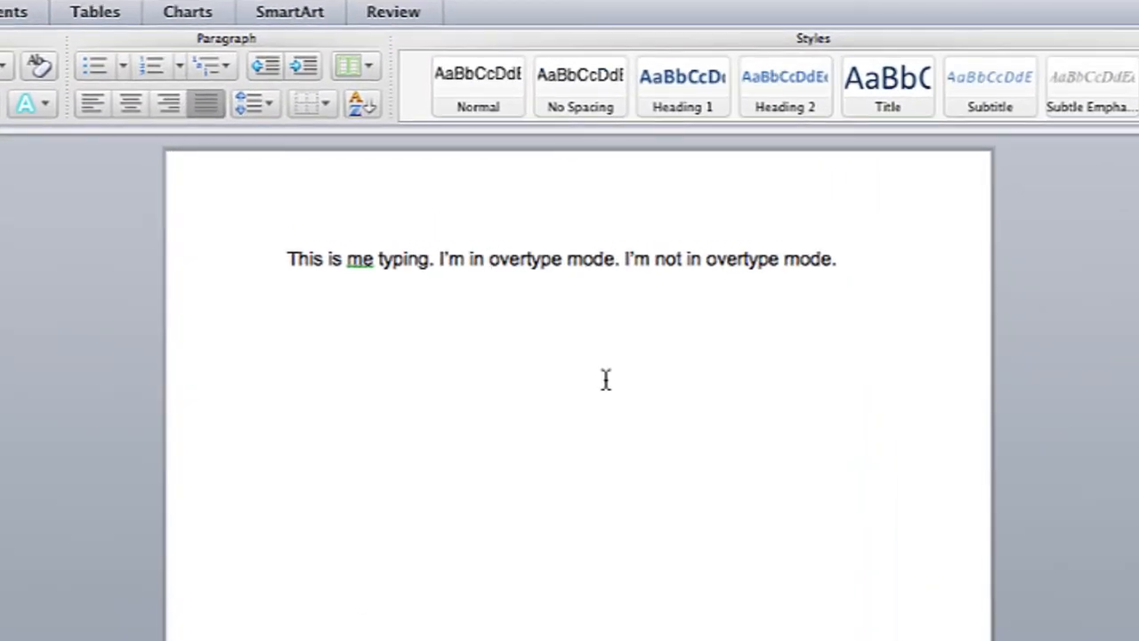
type("INSERT")
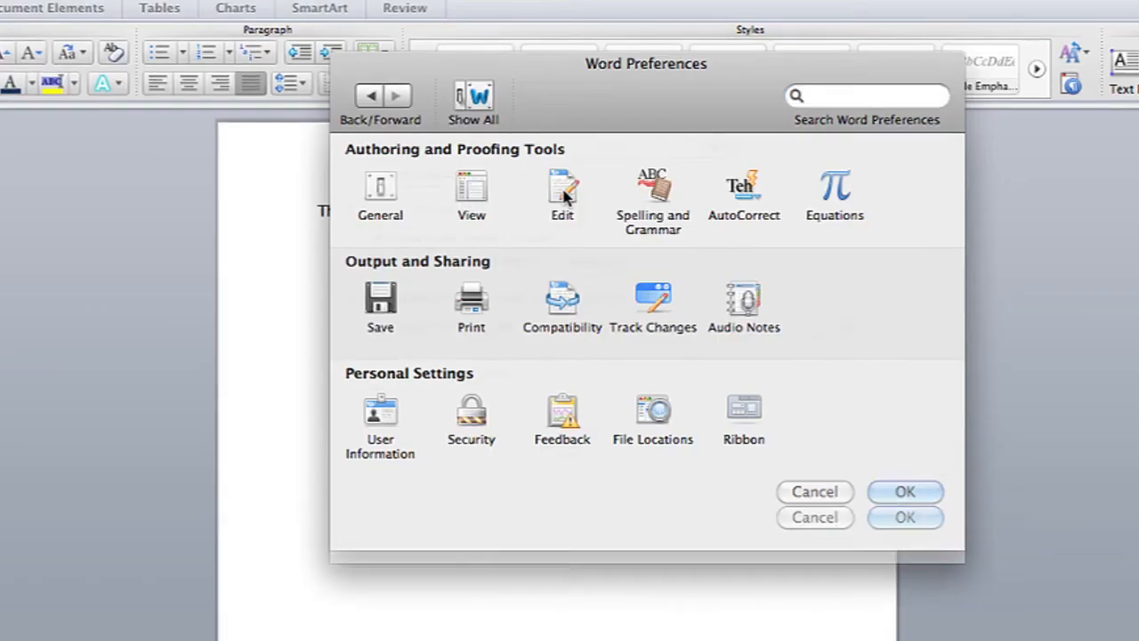
Reopen Edit preferences to uncheck Overtype mode and type new text that inserts
left_click(563, 187)
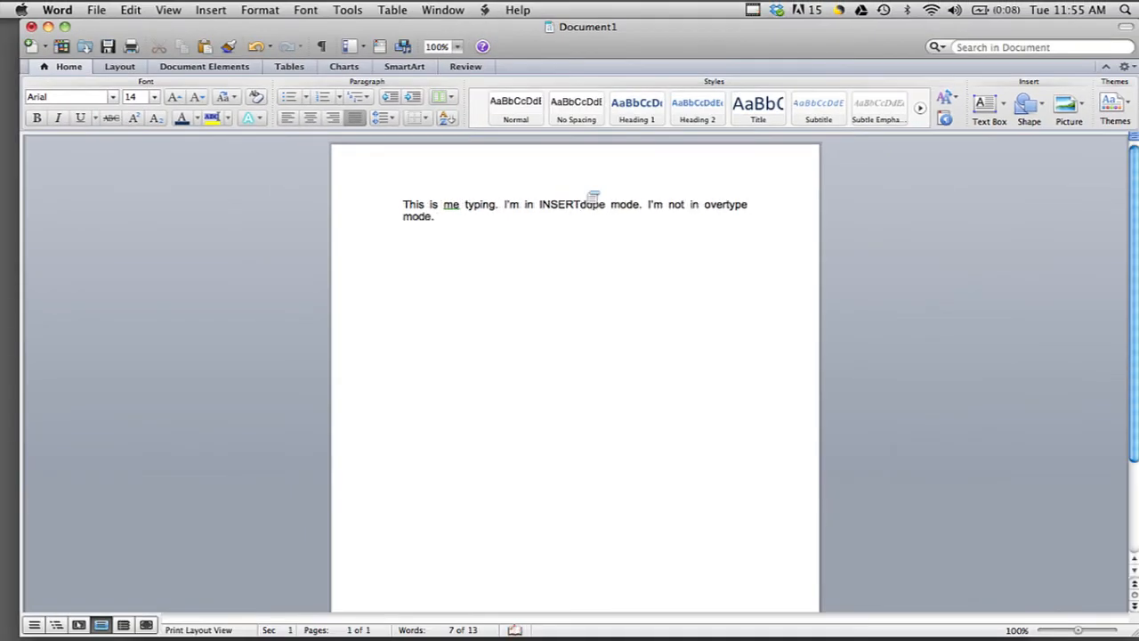
type("ddfdsafad dsafsdfdsafpe")
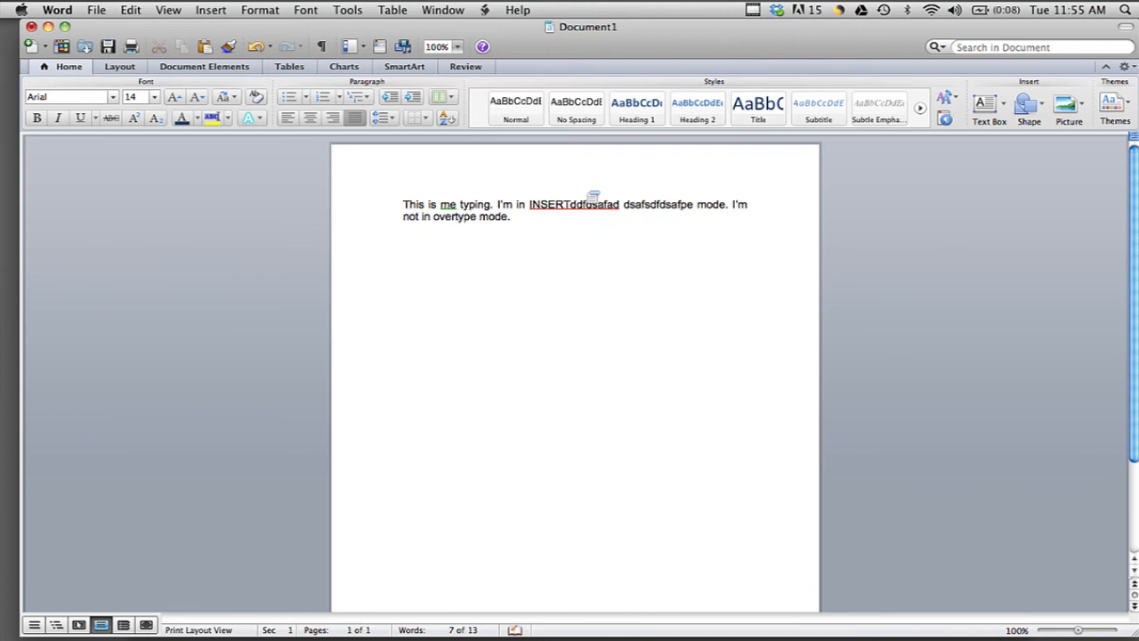